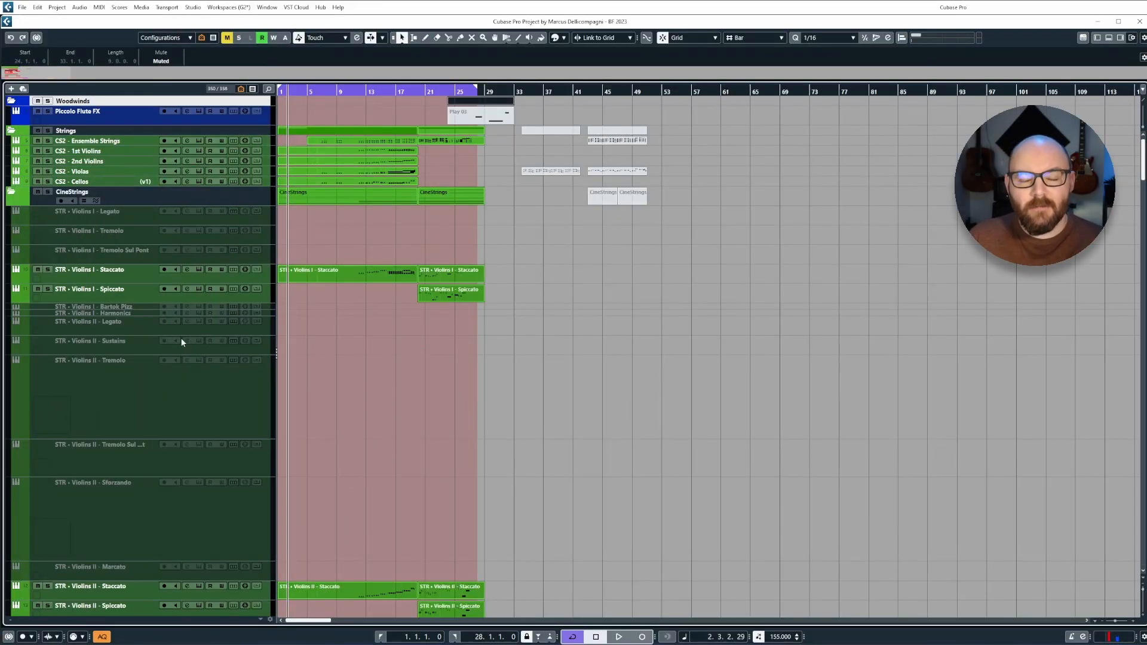
Scroll the track list down to the Violins II articulation tracks.
scroll(down, 3)
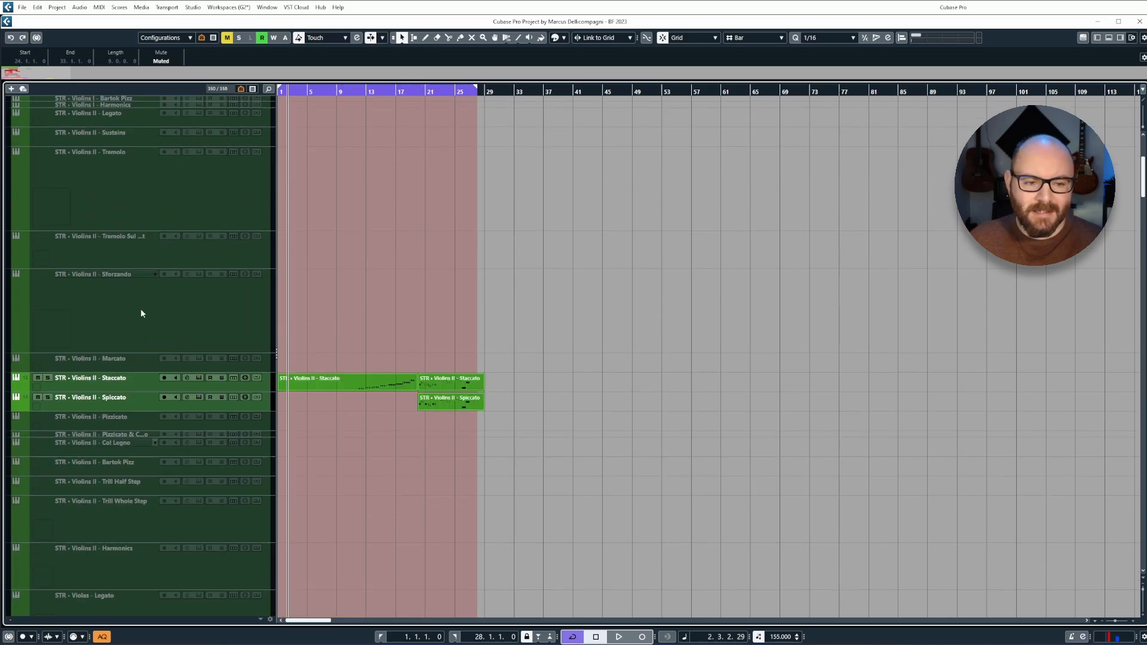
mouse_move(147, 418)
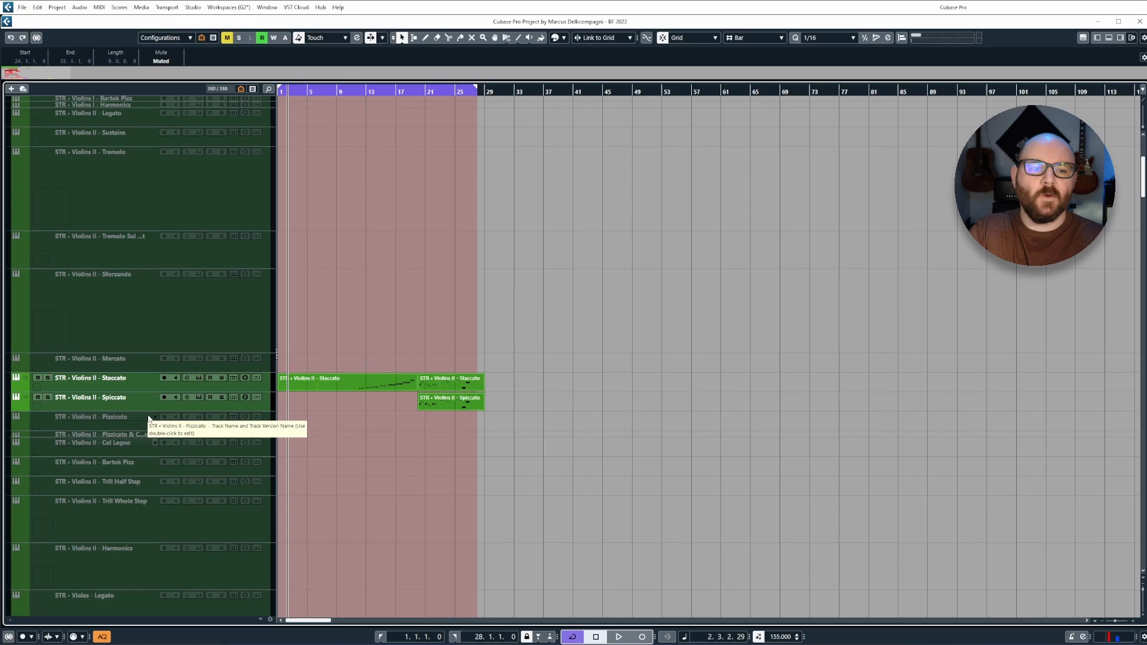
mouse_move(169, 423)
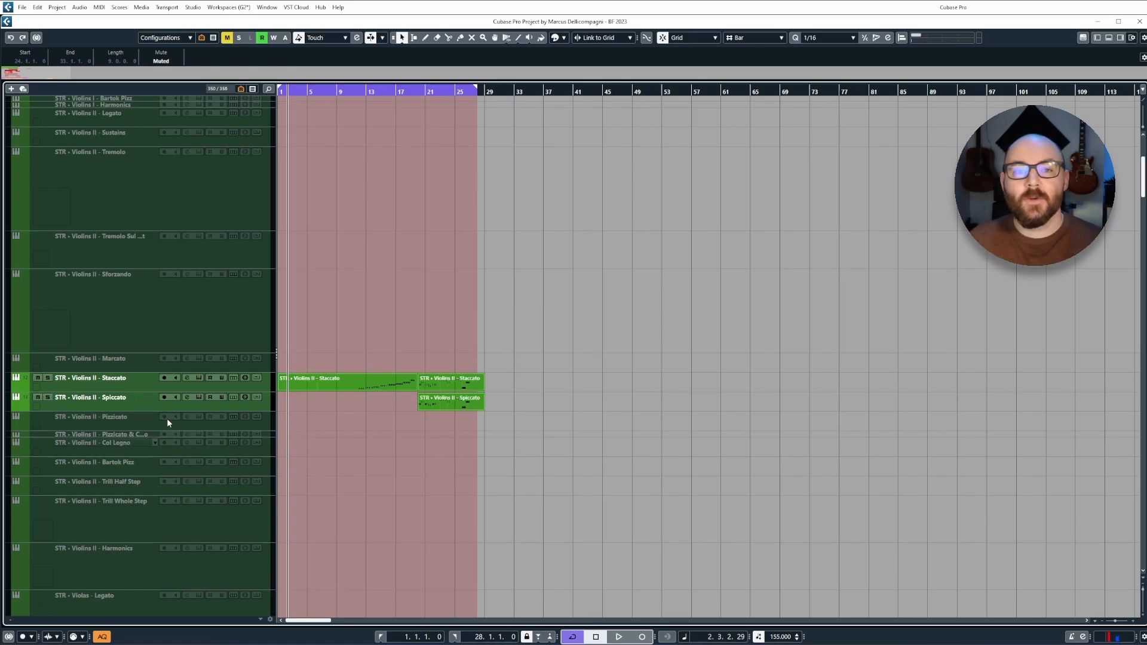
mouse_move(170, 423)
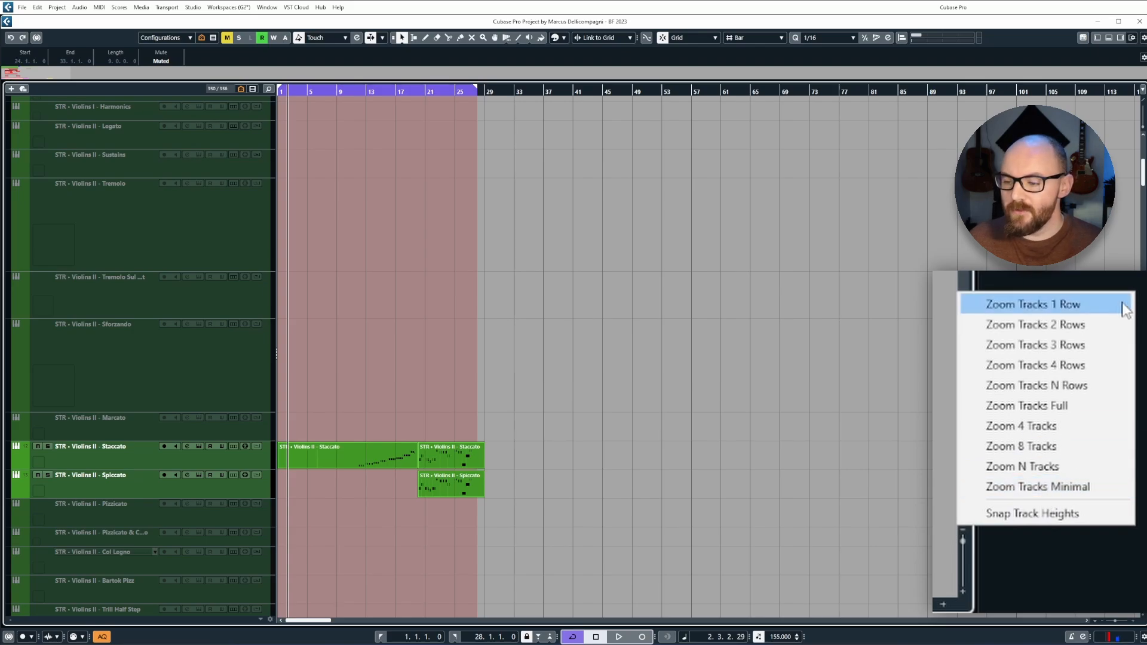
Apply Zoom Tracks 1 Row, then Zoom Tracks Minimal, so strings and brass all fit on screen.
click(1035, 305)
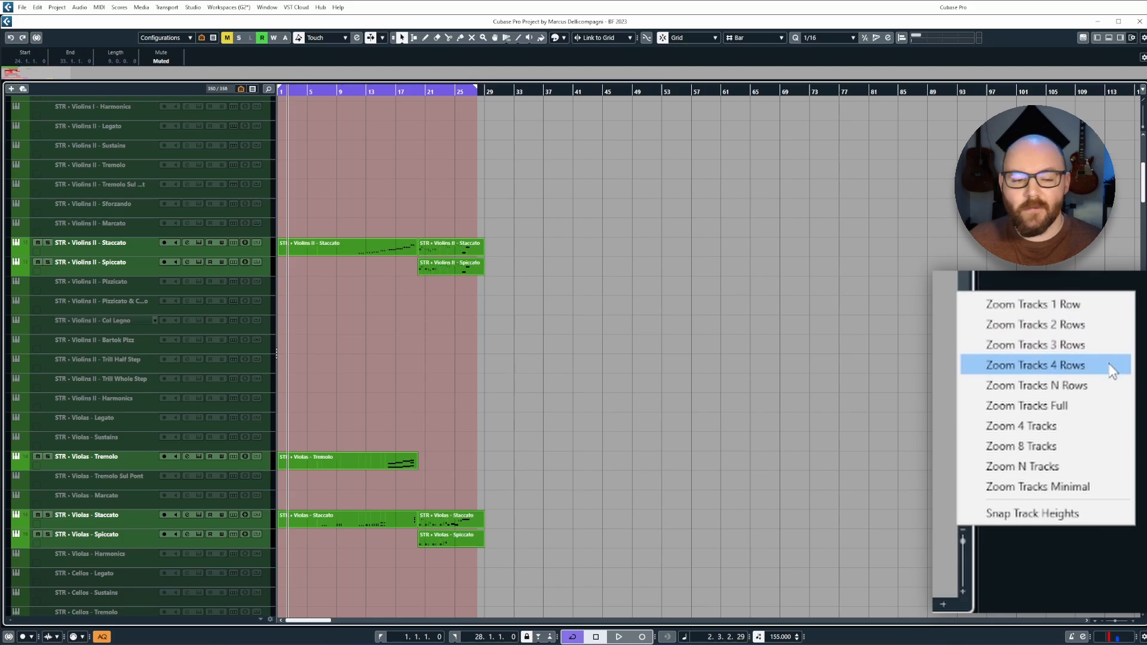
click(1035, 366)
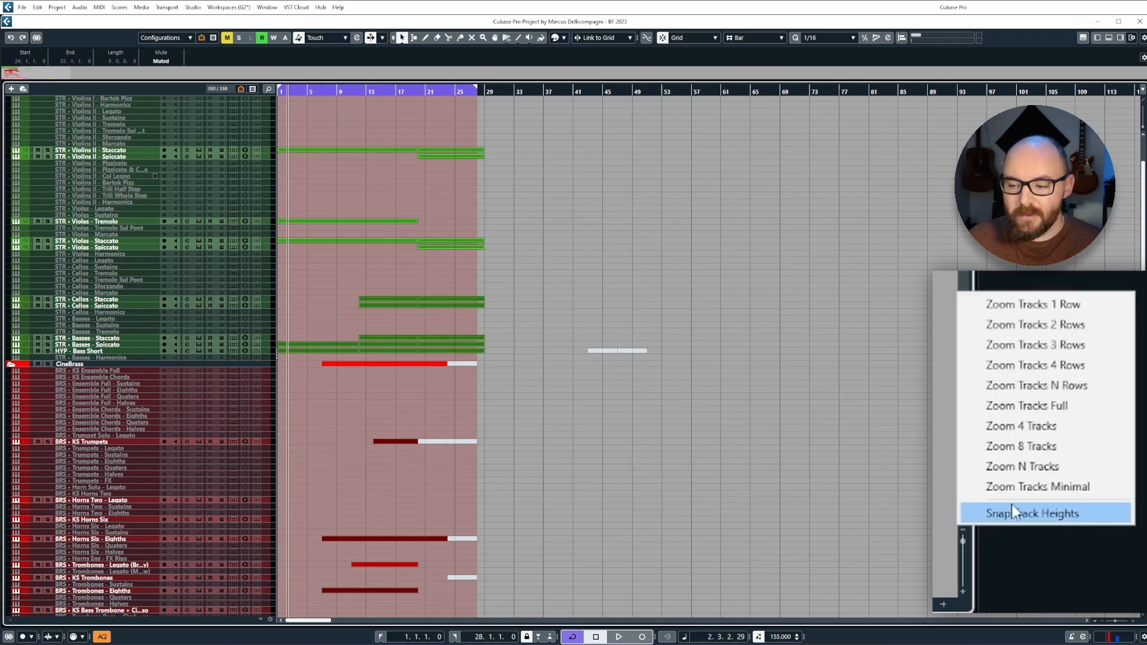
mouse_move(1039, 474)
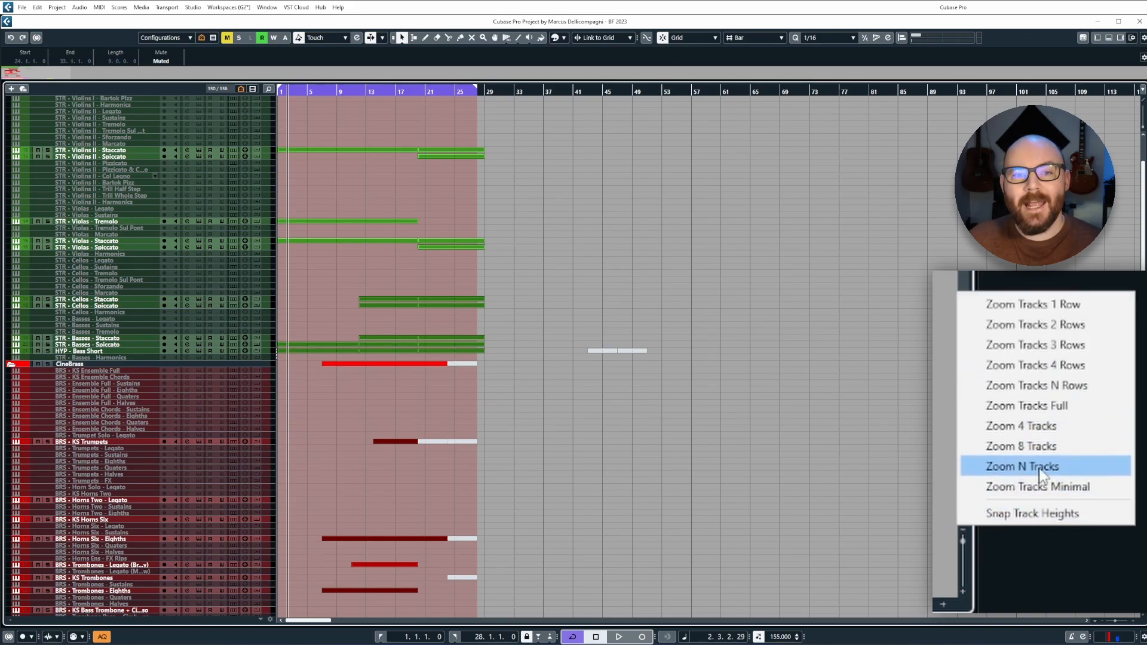
Choose Zoom N Tracks so only the Violins II articulations fill the window.
click(1022, 466)
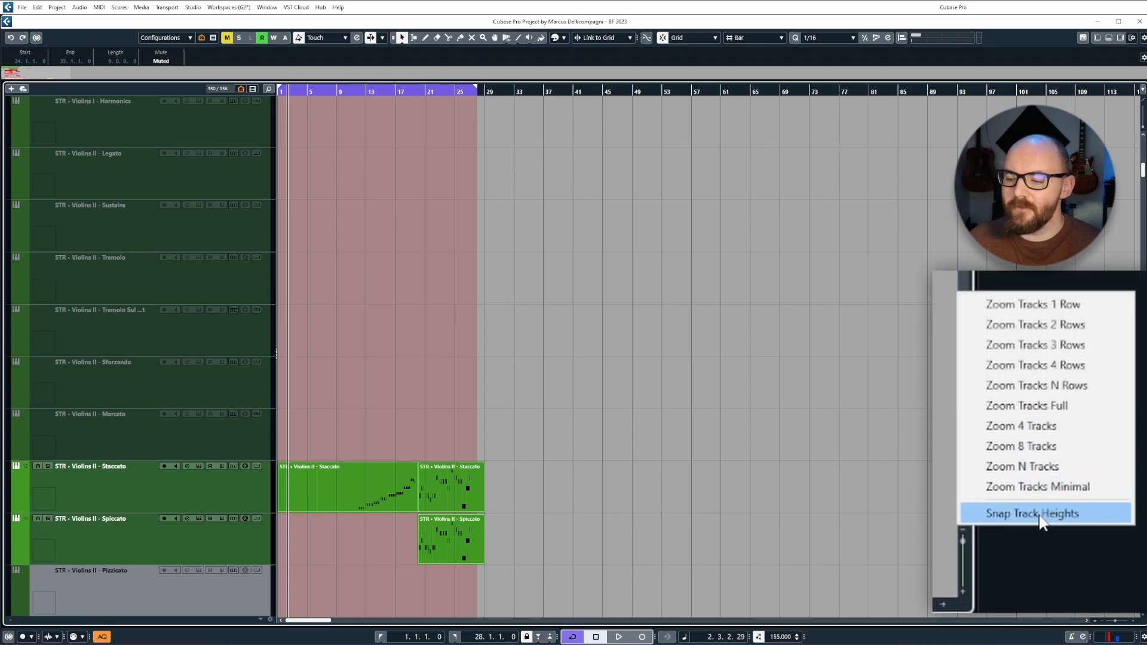
Enable Snap Track Heights so tracks resize in whole-row steps.
click(1044, 514)
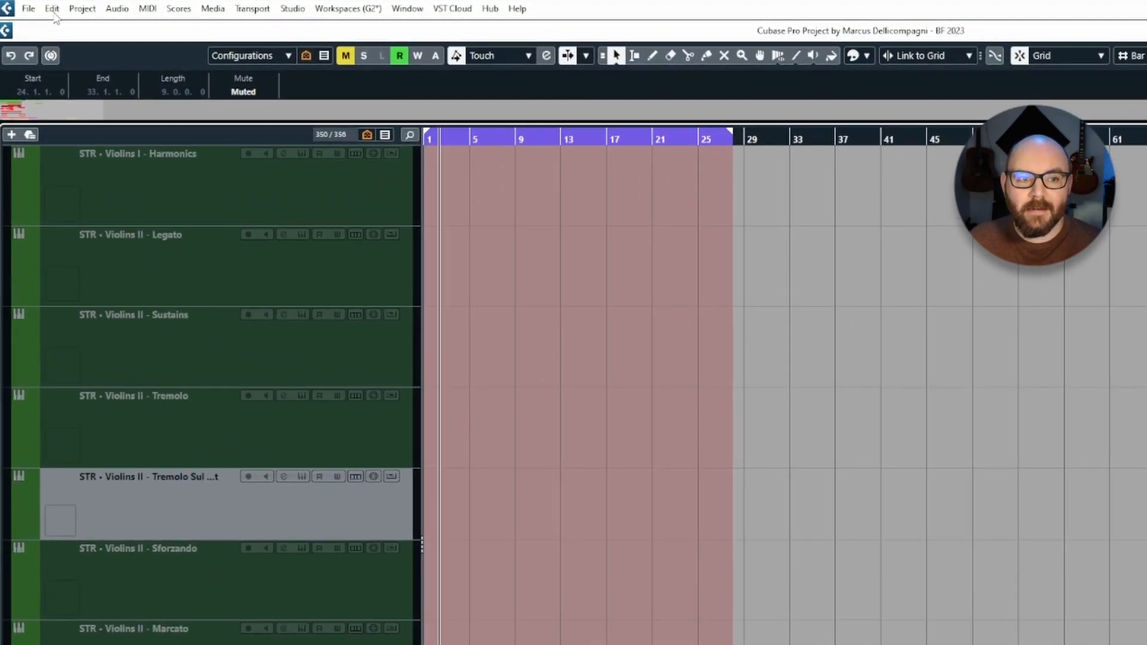
Bring up Key Commands from the Edit menu and expand the Zoom command category.
click(52, 10)
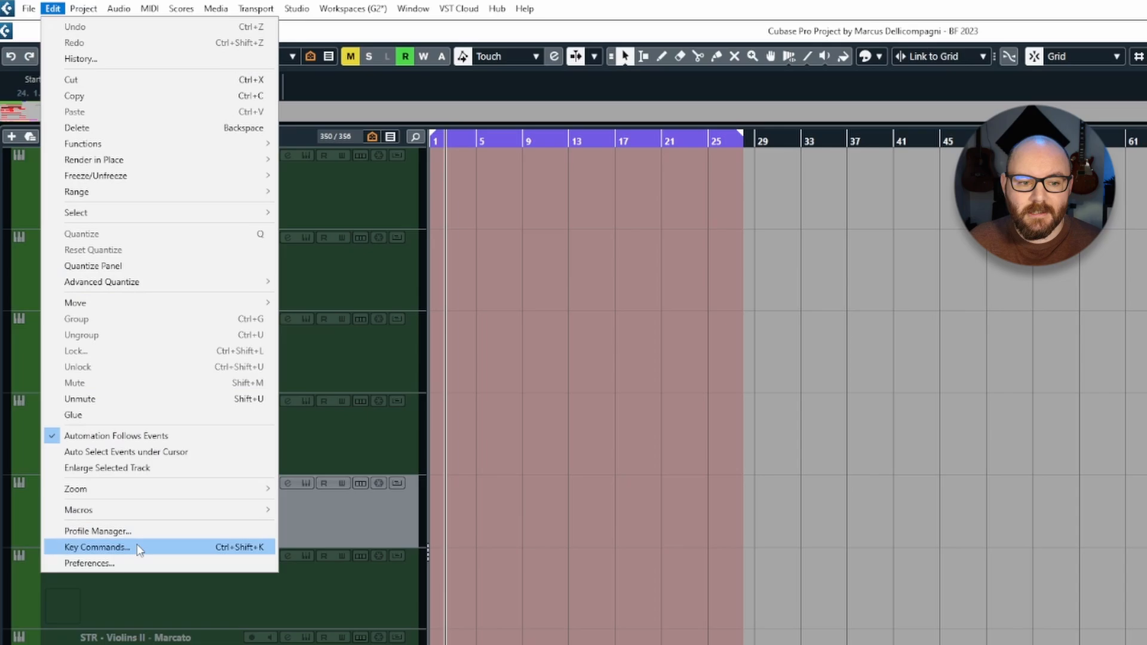
click(98, 547)
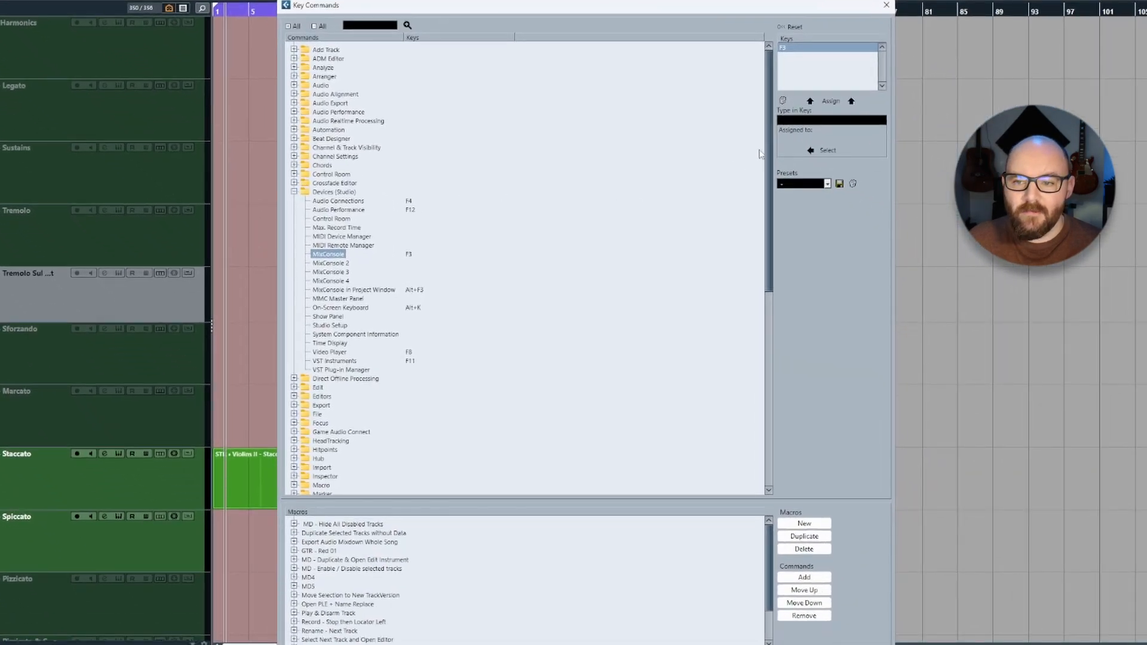
scroll(down, 3)
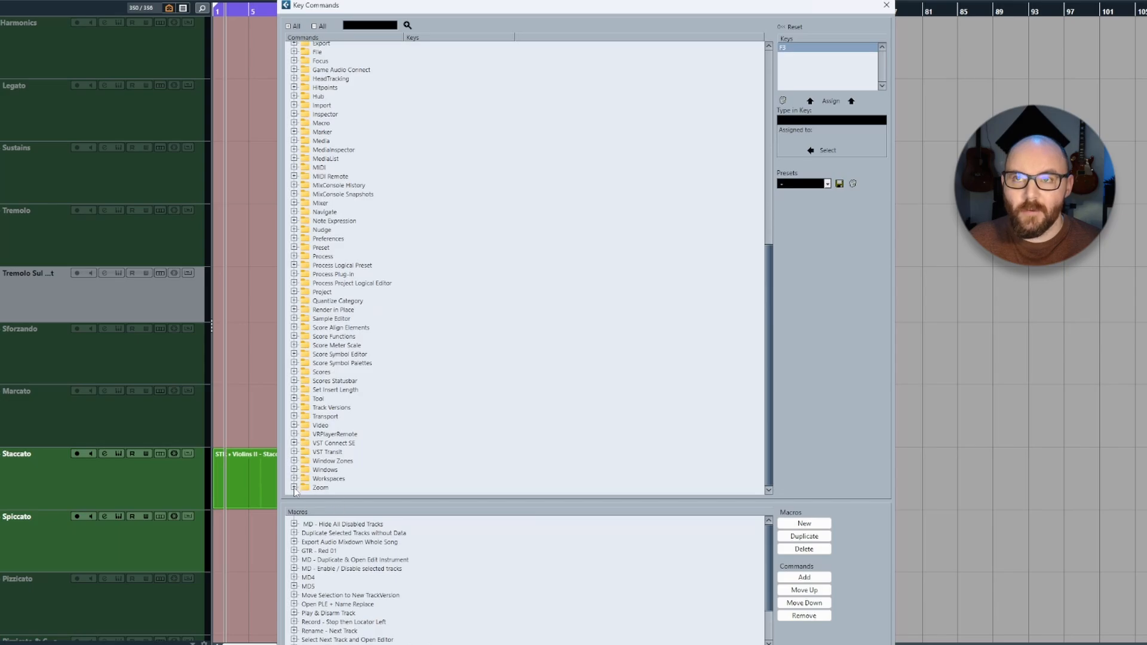
click(295, 487)
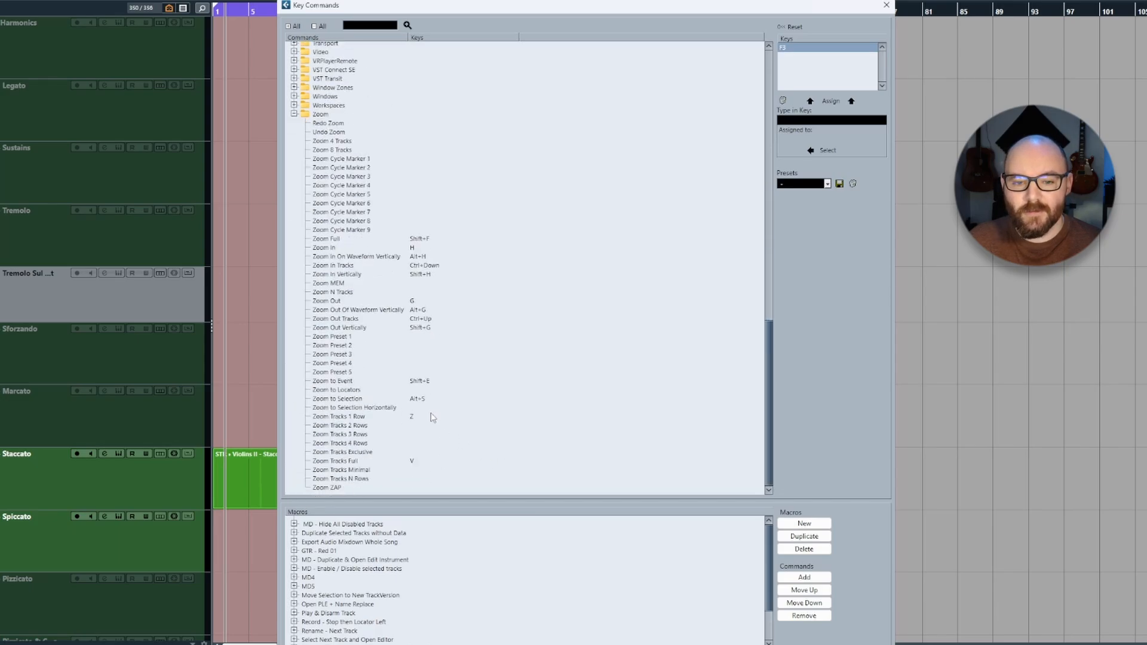
Select the Zoom Preset 5 command in the Zoom category, ready for a new shortcut.
click(332, 344)
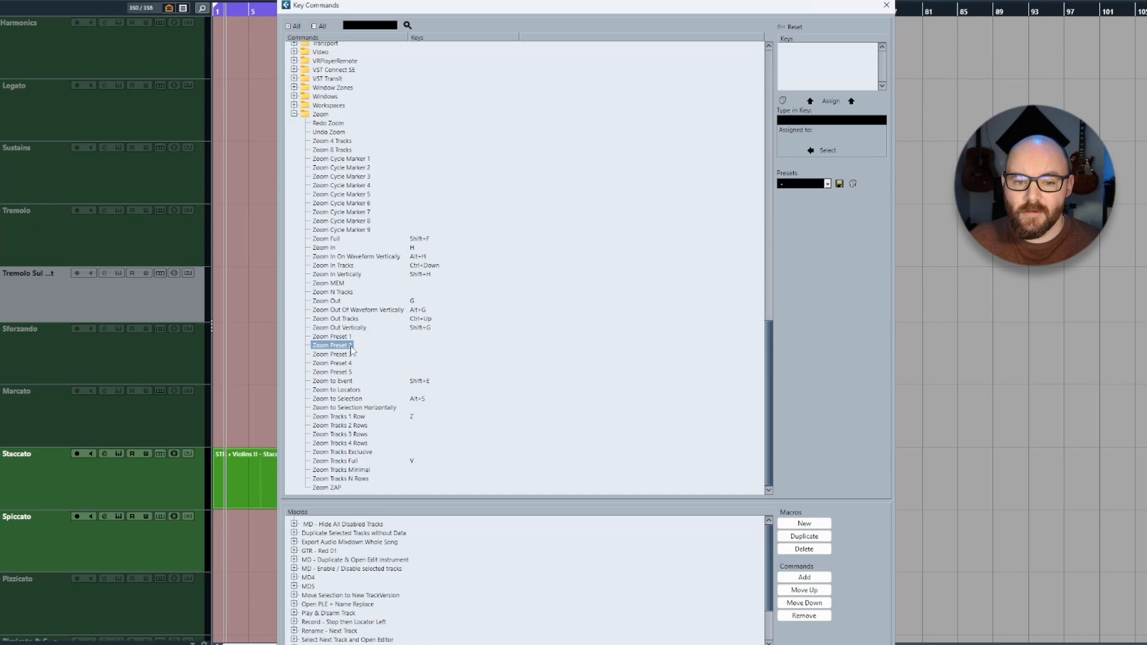
click(332, 372)
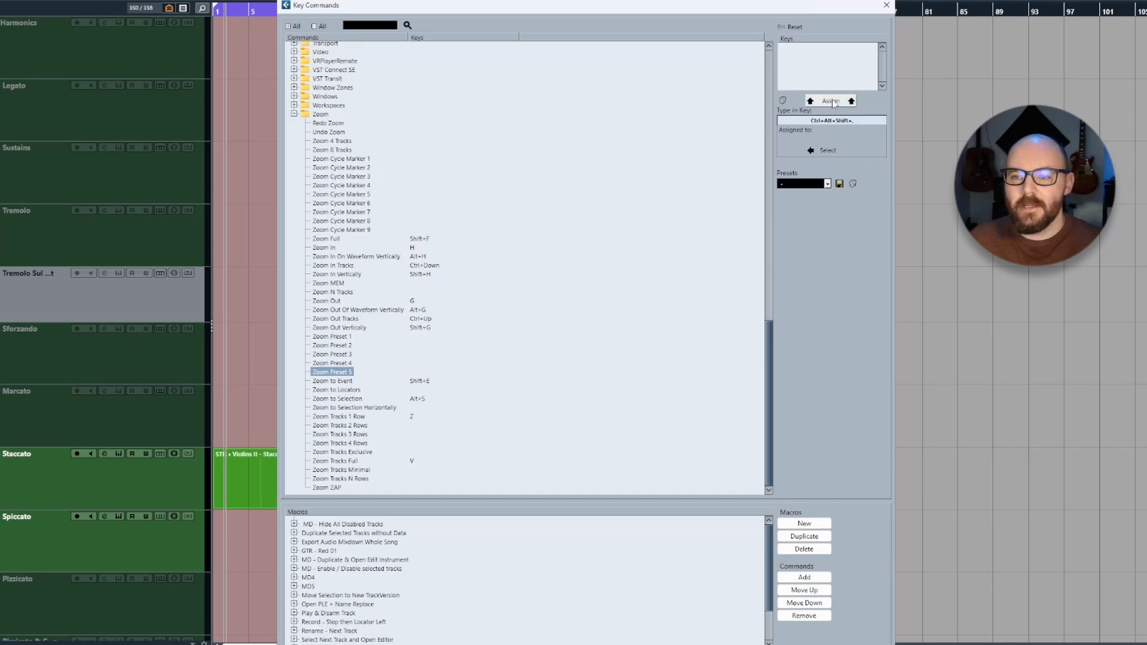
mouse_move(755, 160)
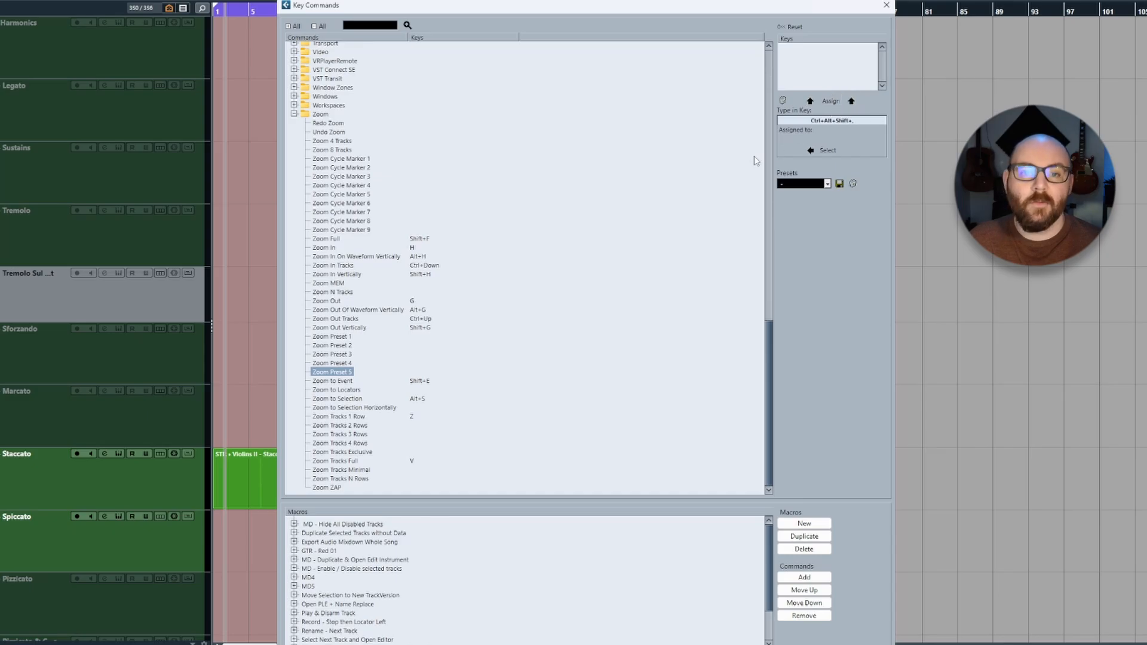
mouse_move(342, 182)
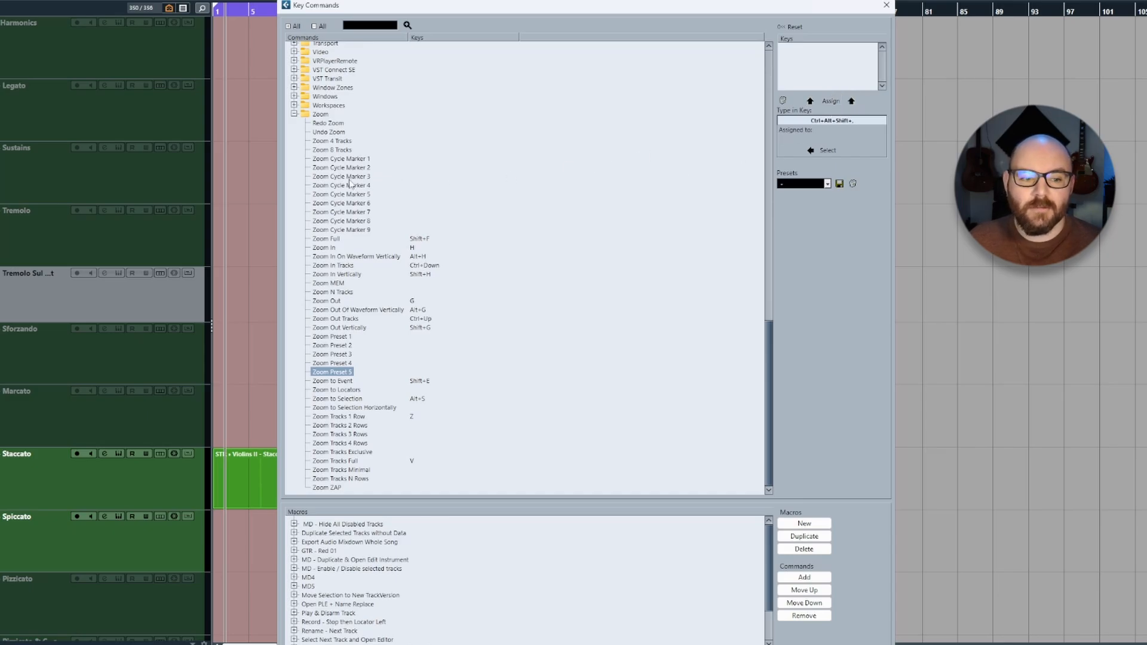
mouse_move(110, 246)
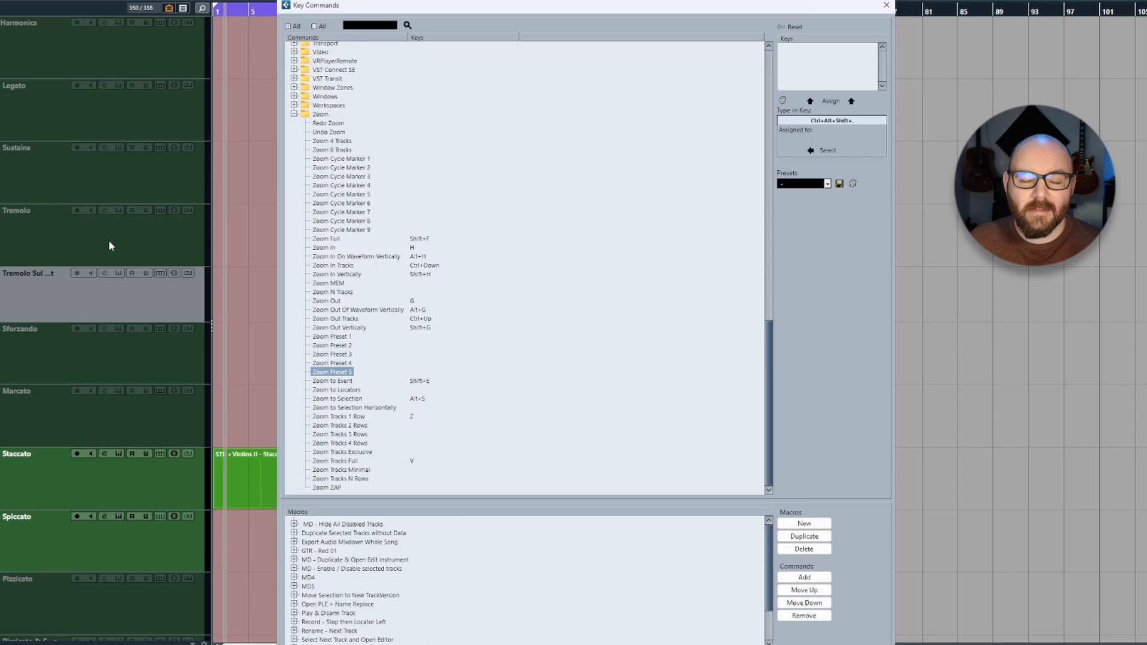